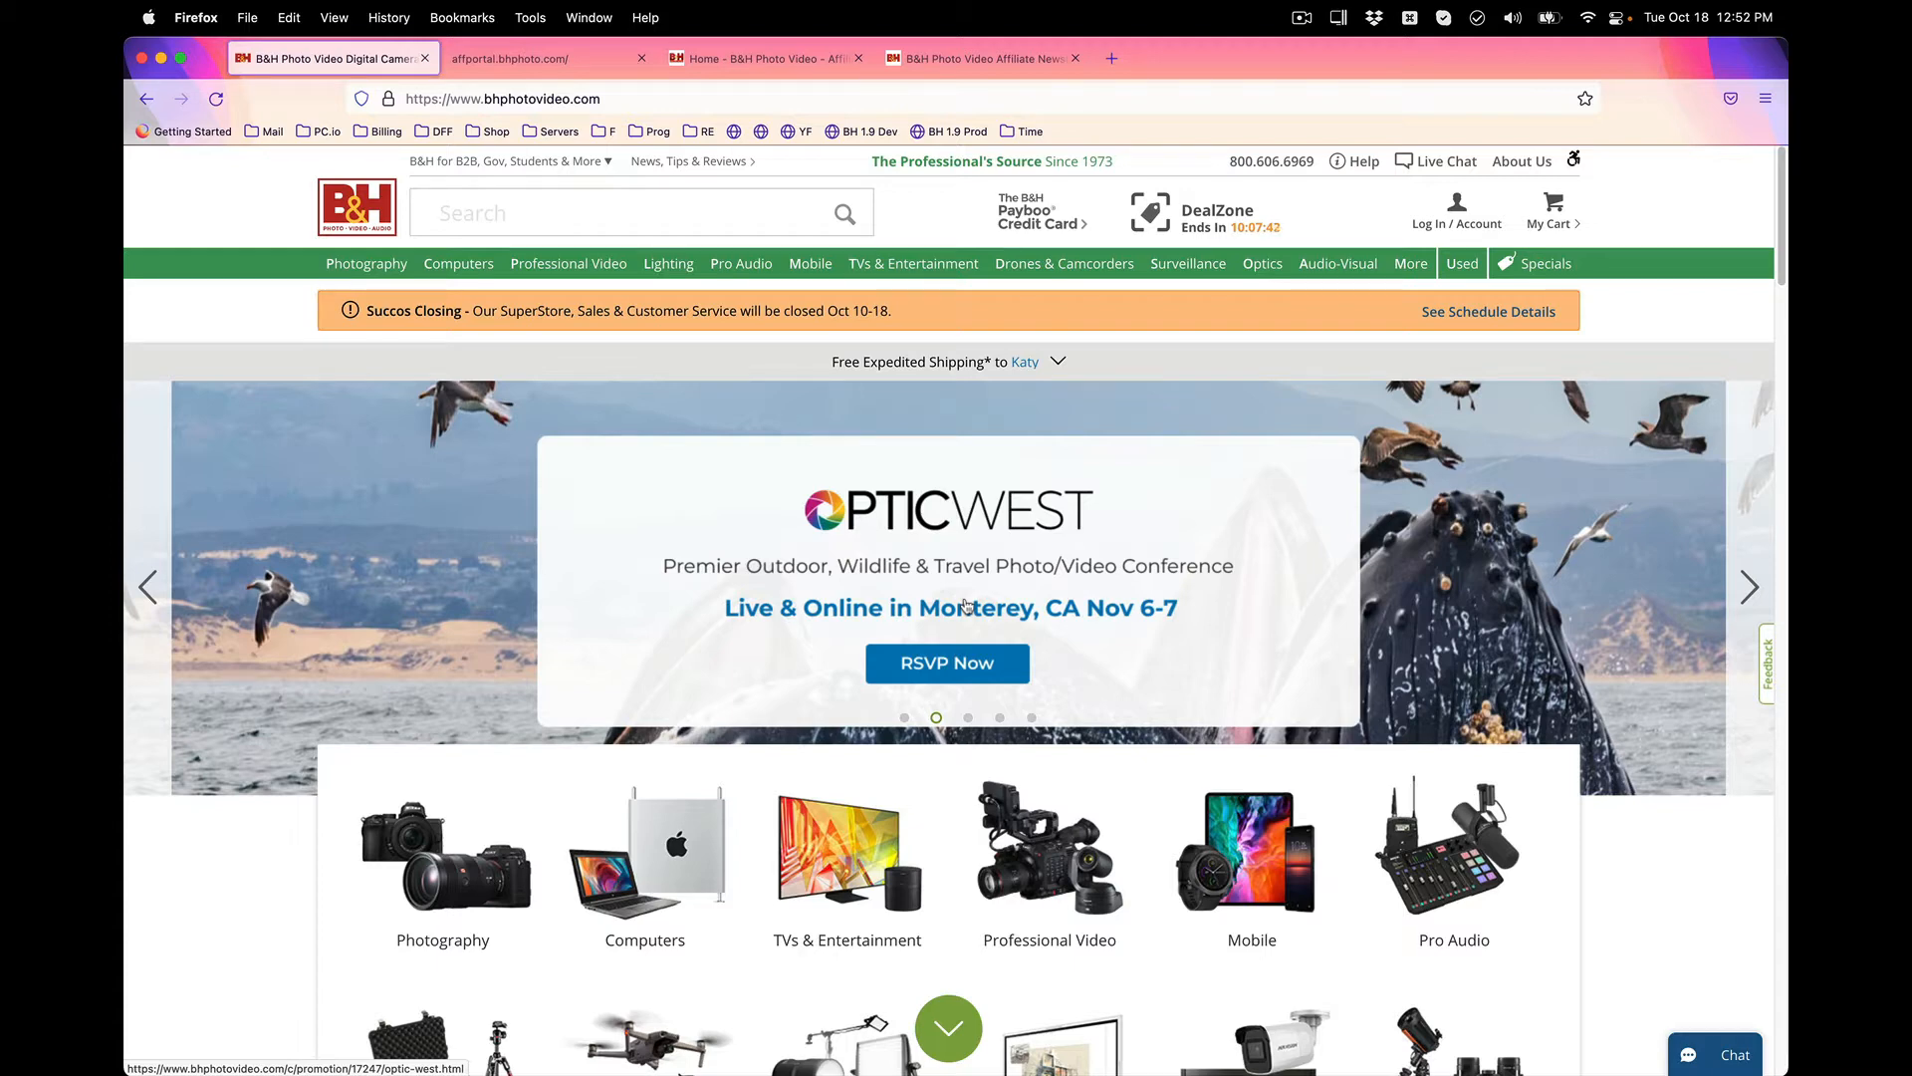
mouse_move(904, 596)
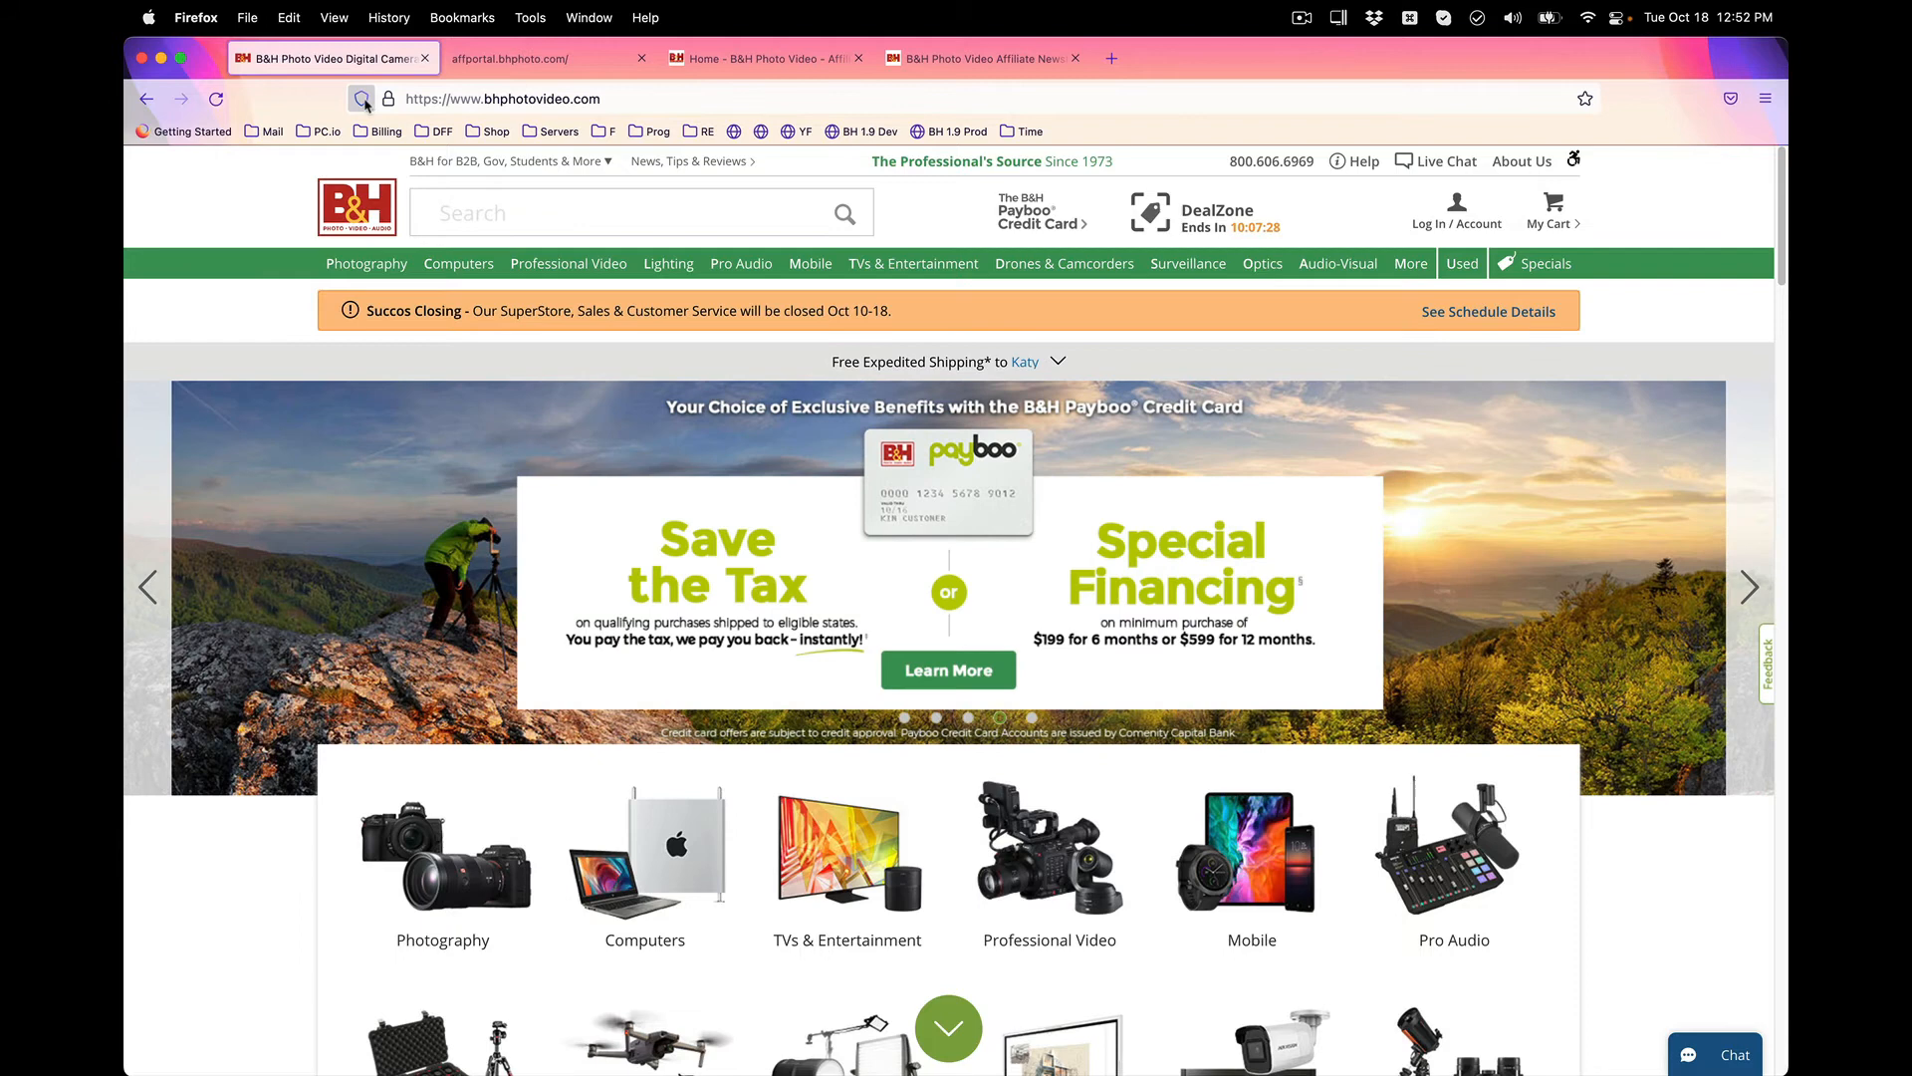
left_click(335, 100)
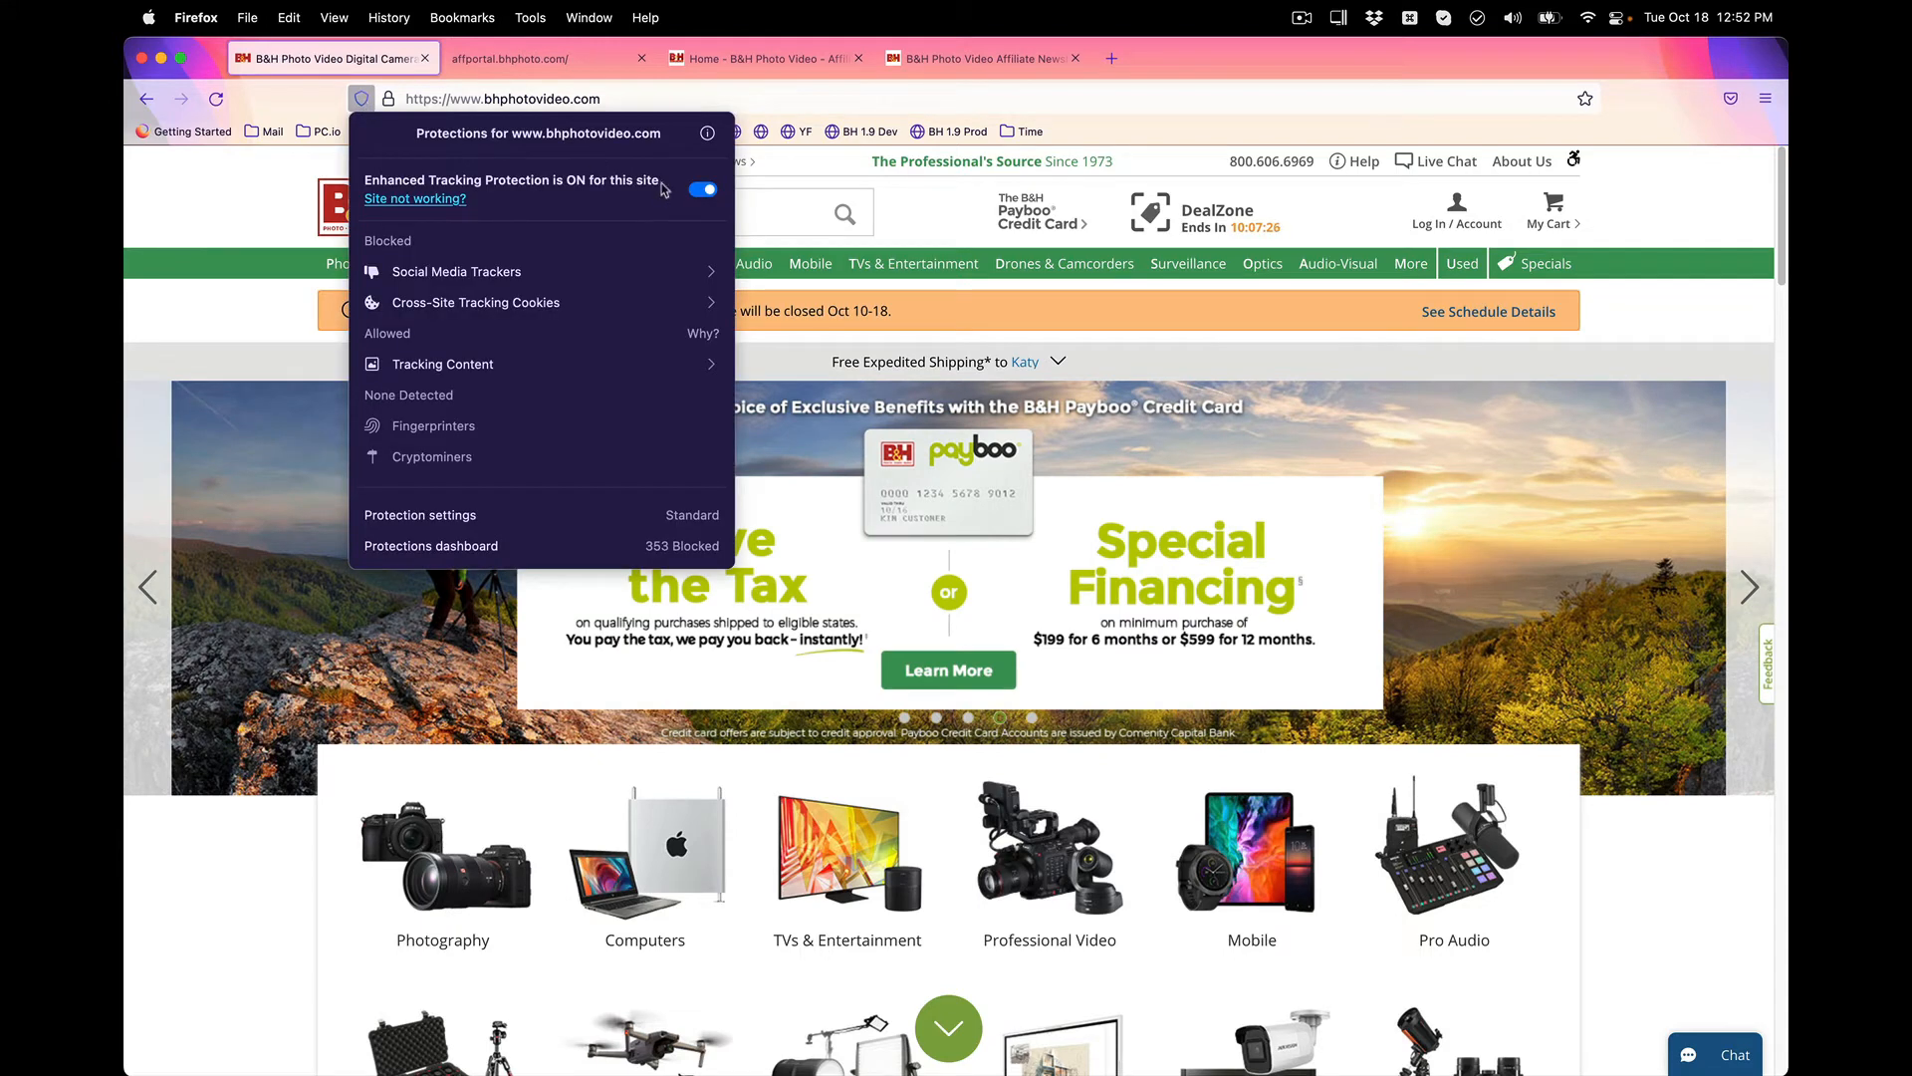
left_click(703, 189)
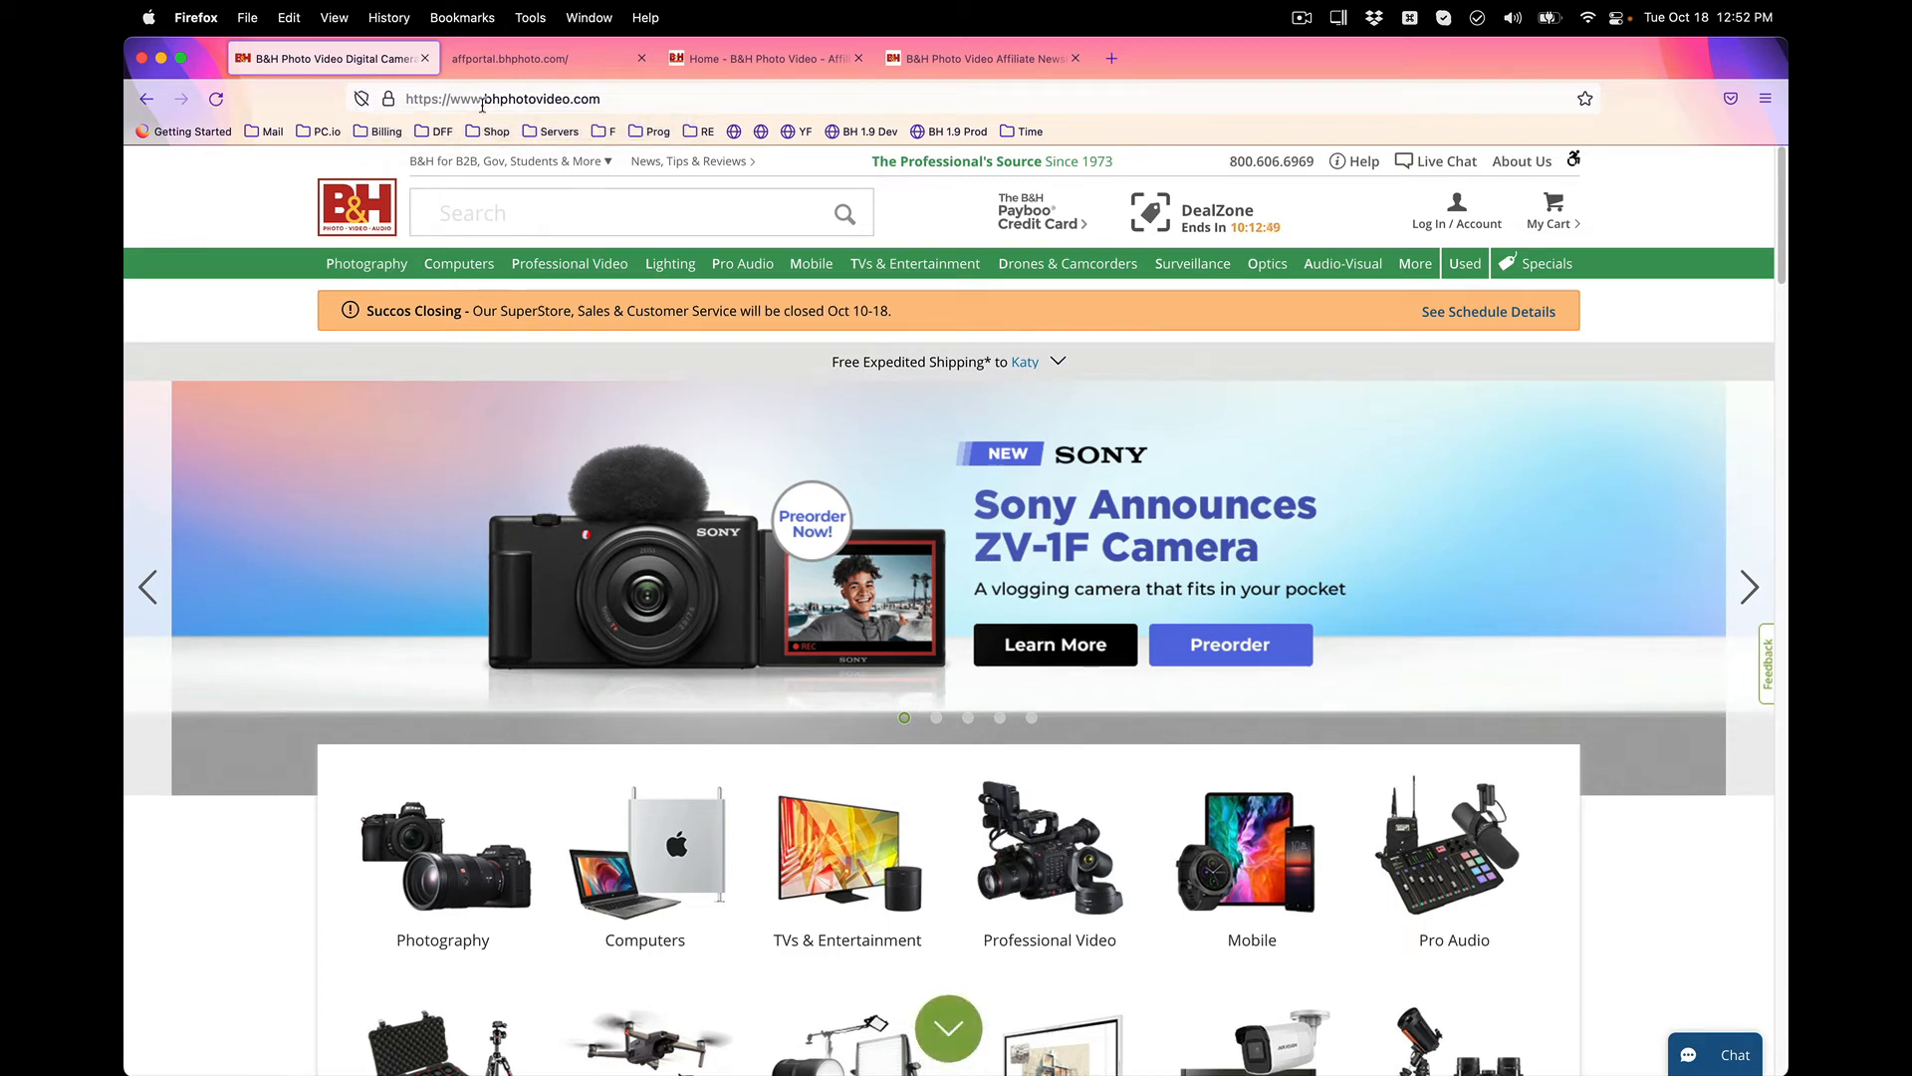
Switch to the affiliate portal tab and turn protection off for affportal.bhphoto.com.
left_click(550, 58)
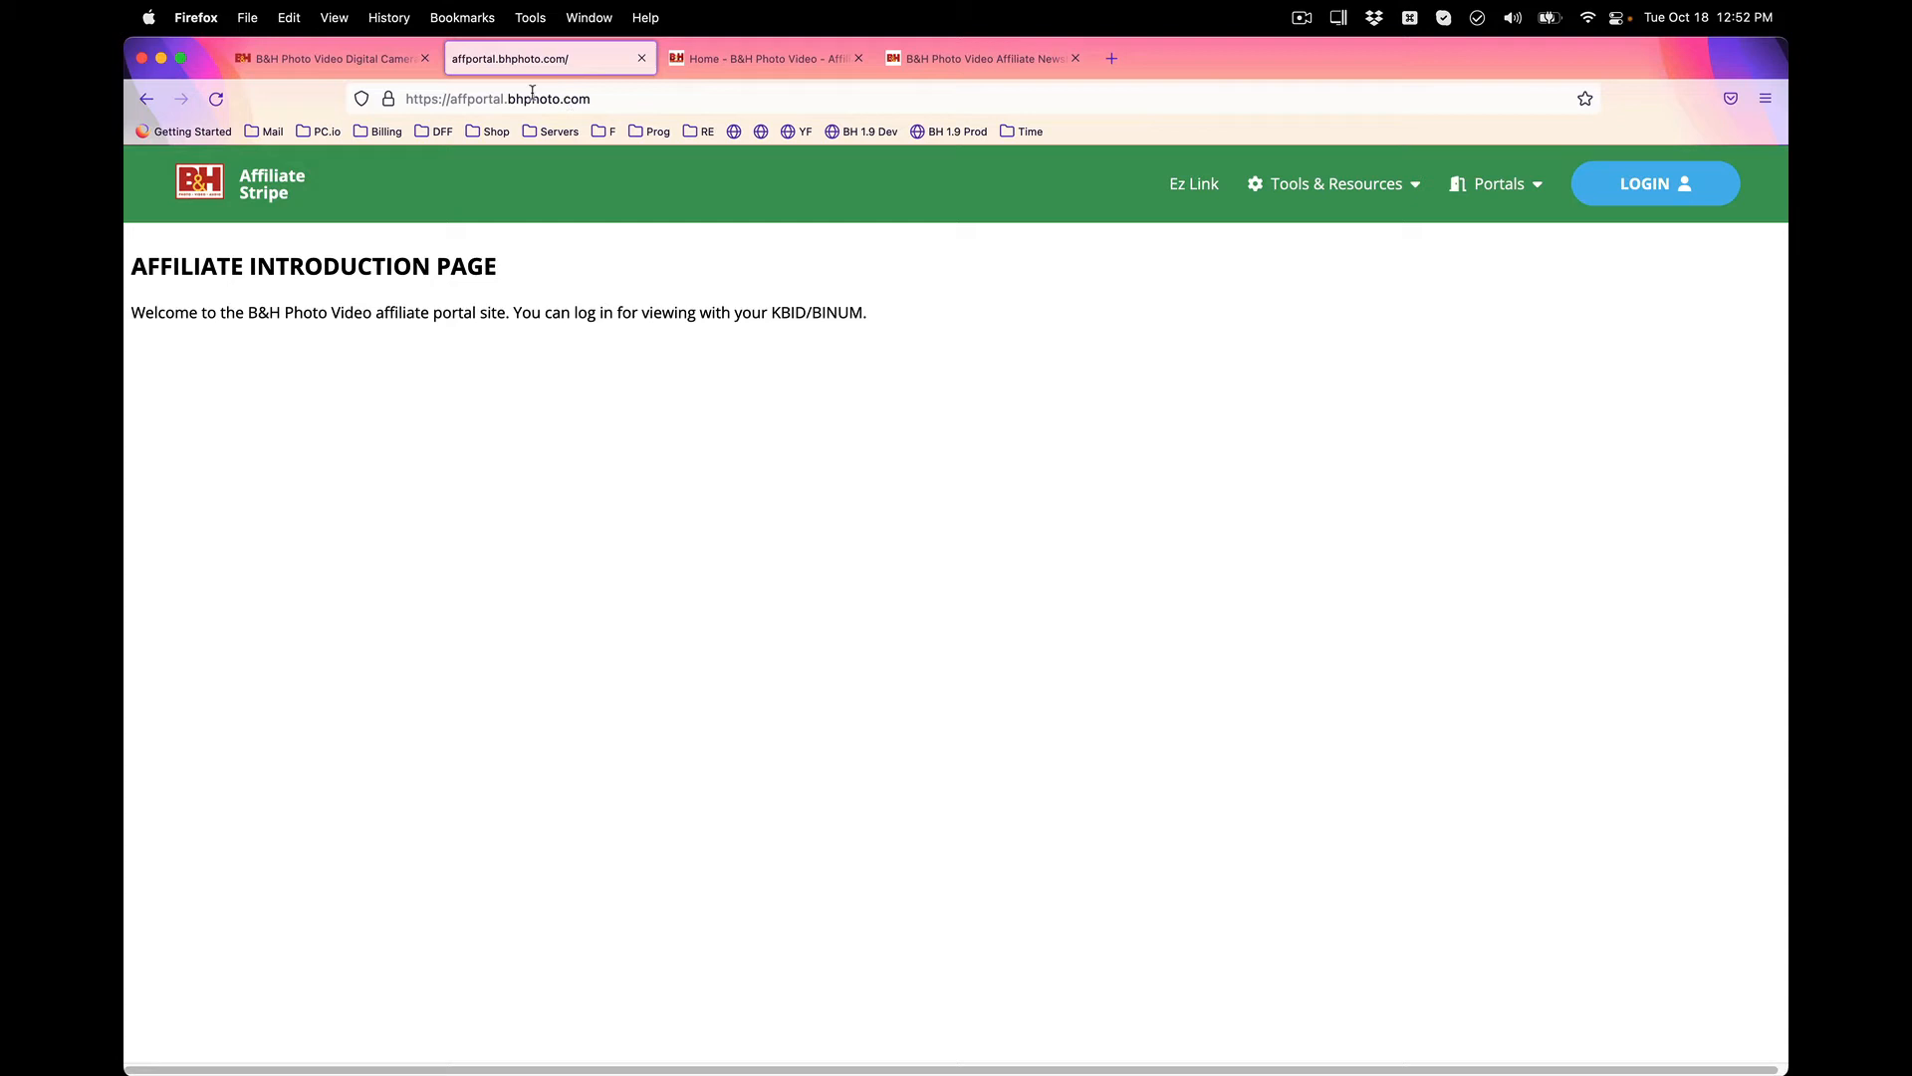
left_click(361, 100)
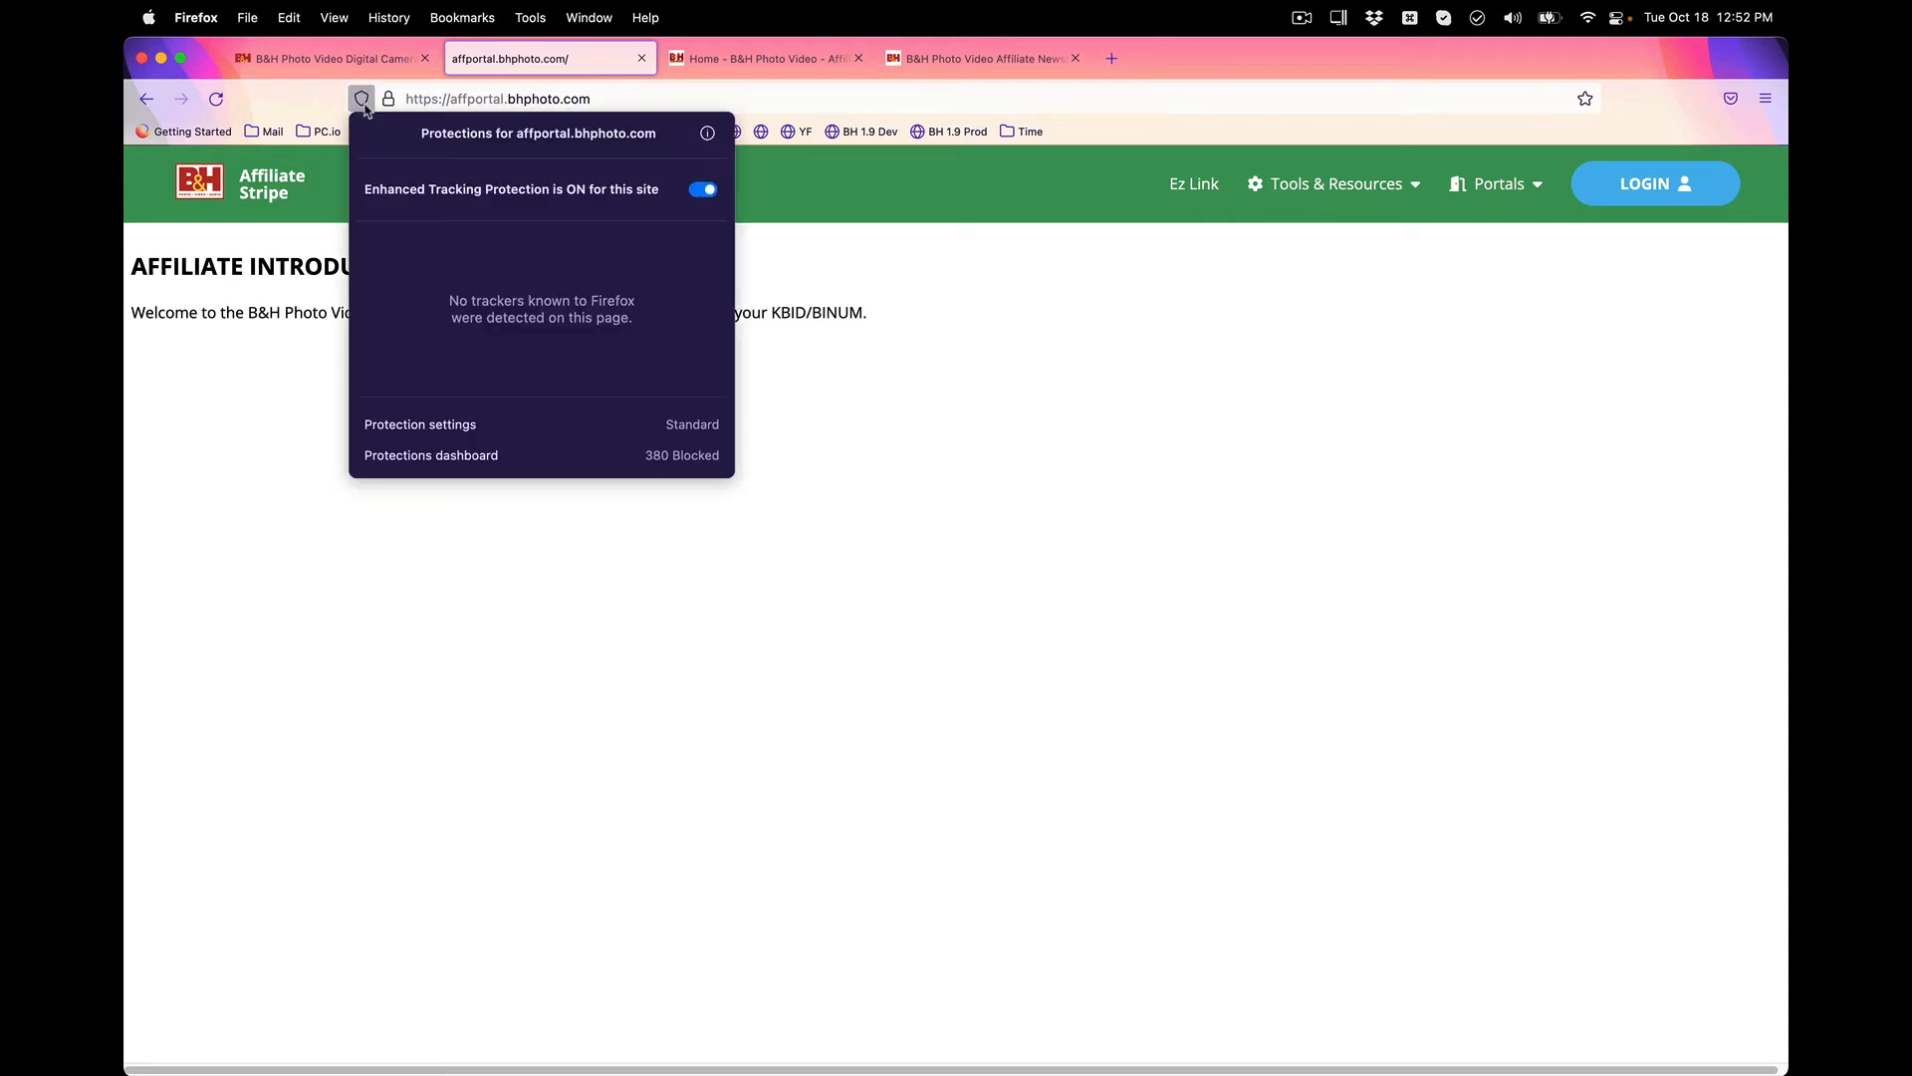
left_click(703, 189)
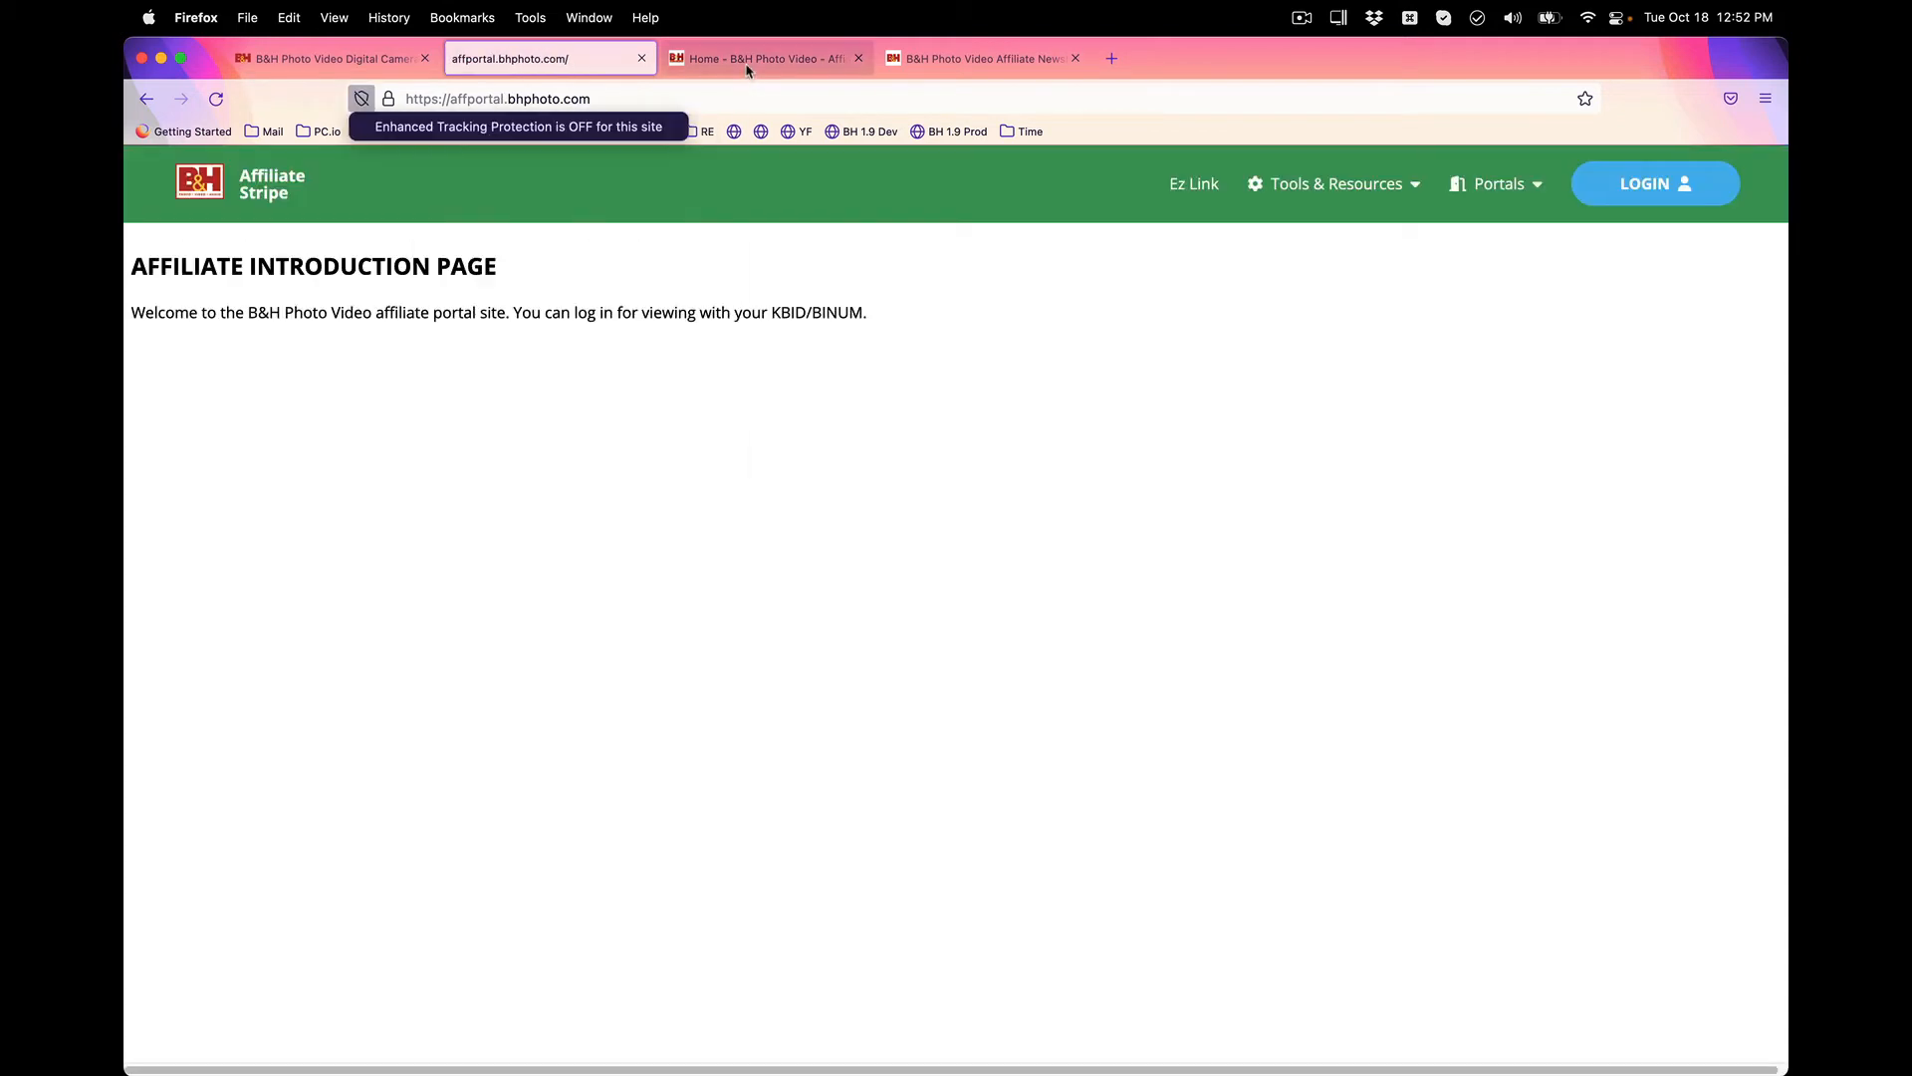
Switch to the B&H Affiliates Login tab and turn protection off for mer54715.datafeedfile.com.
left_click(765, 58)
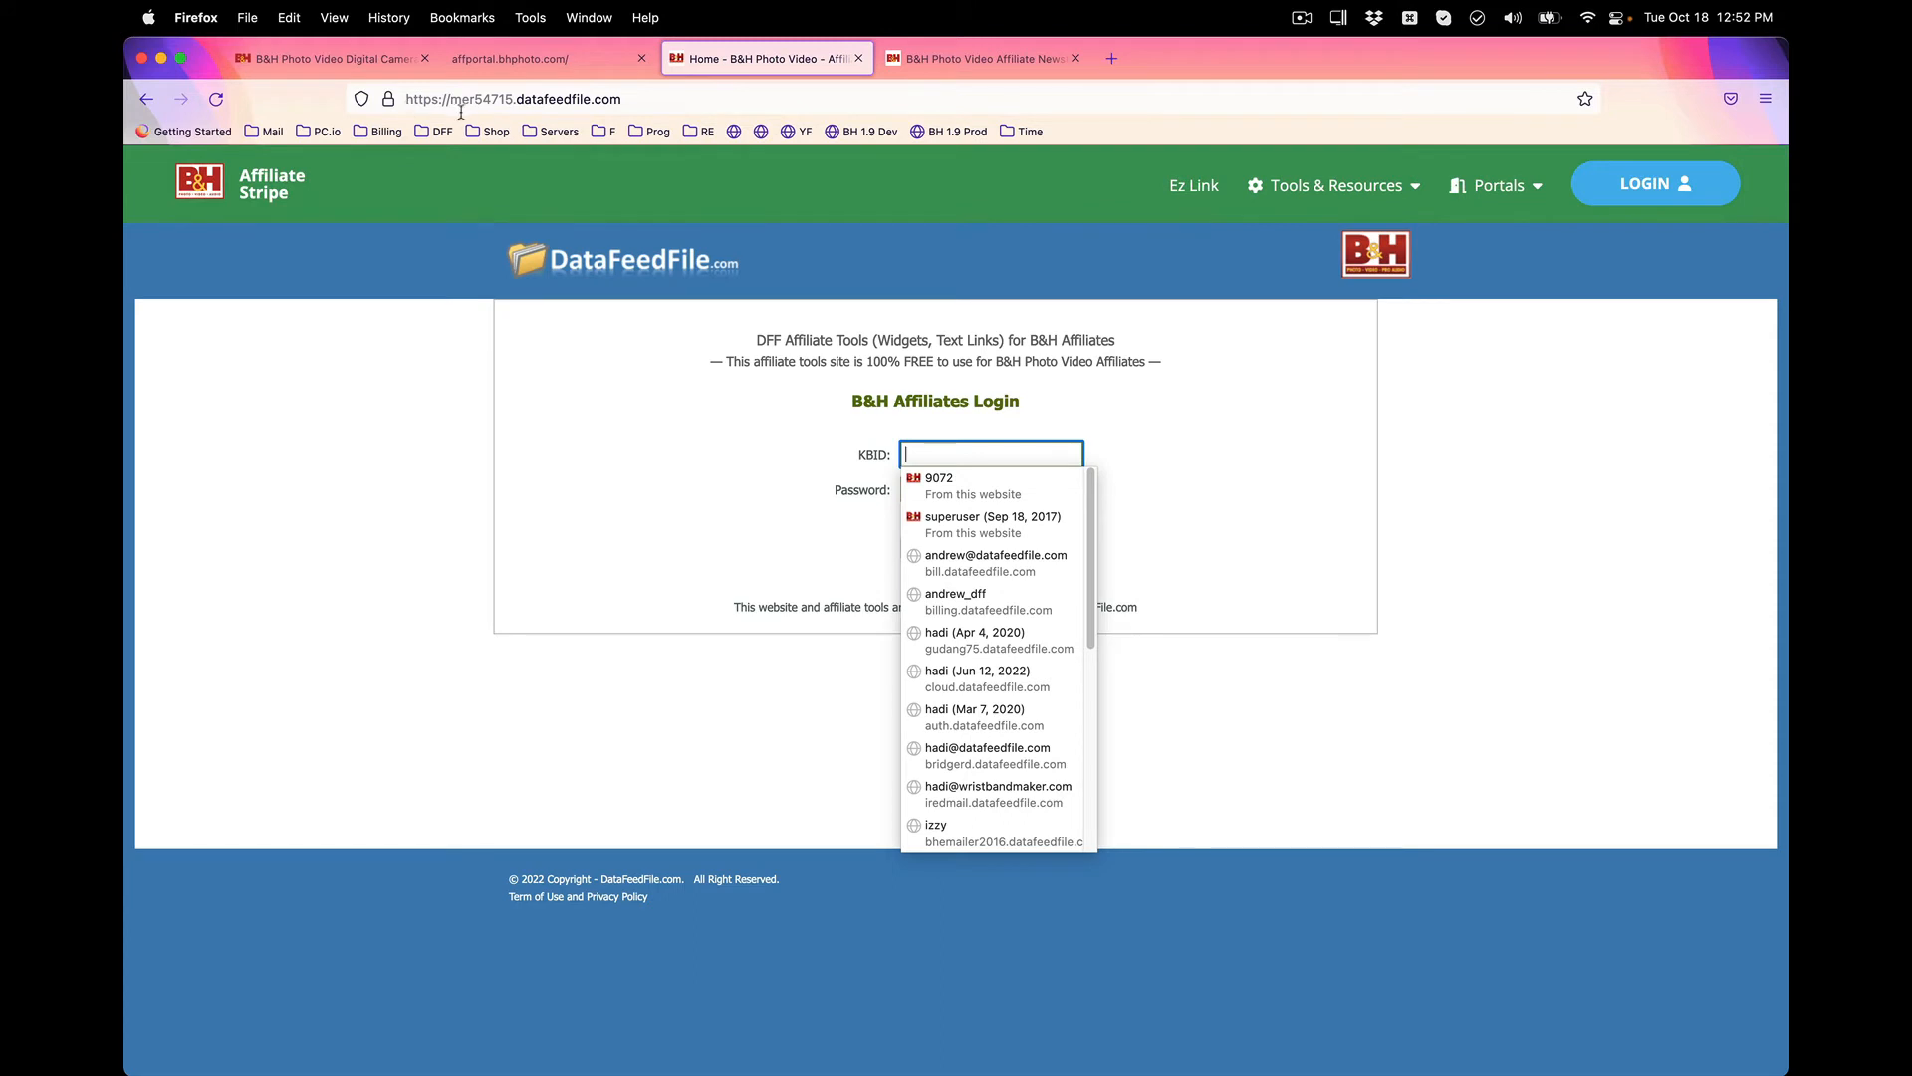
mouse_move(480, 121)
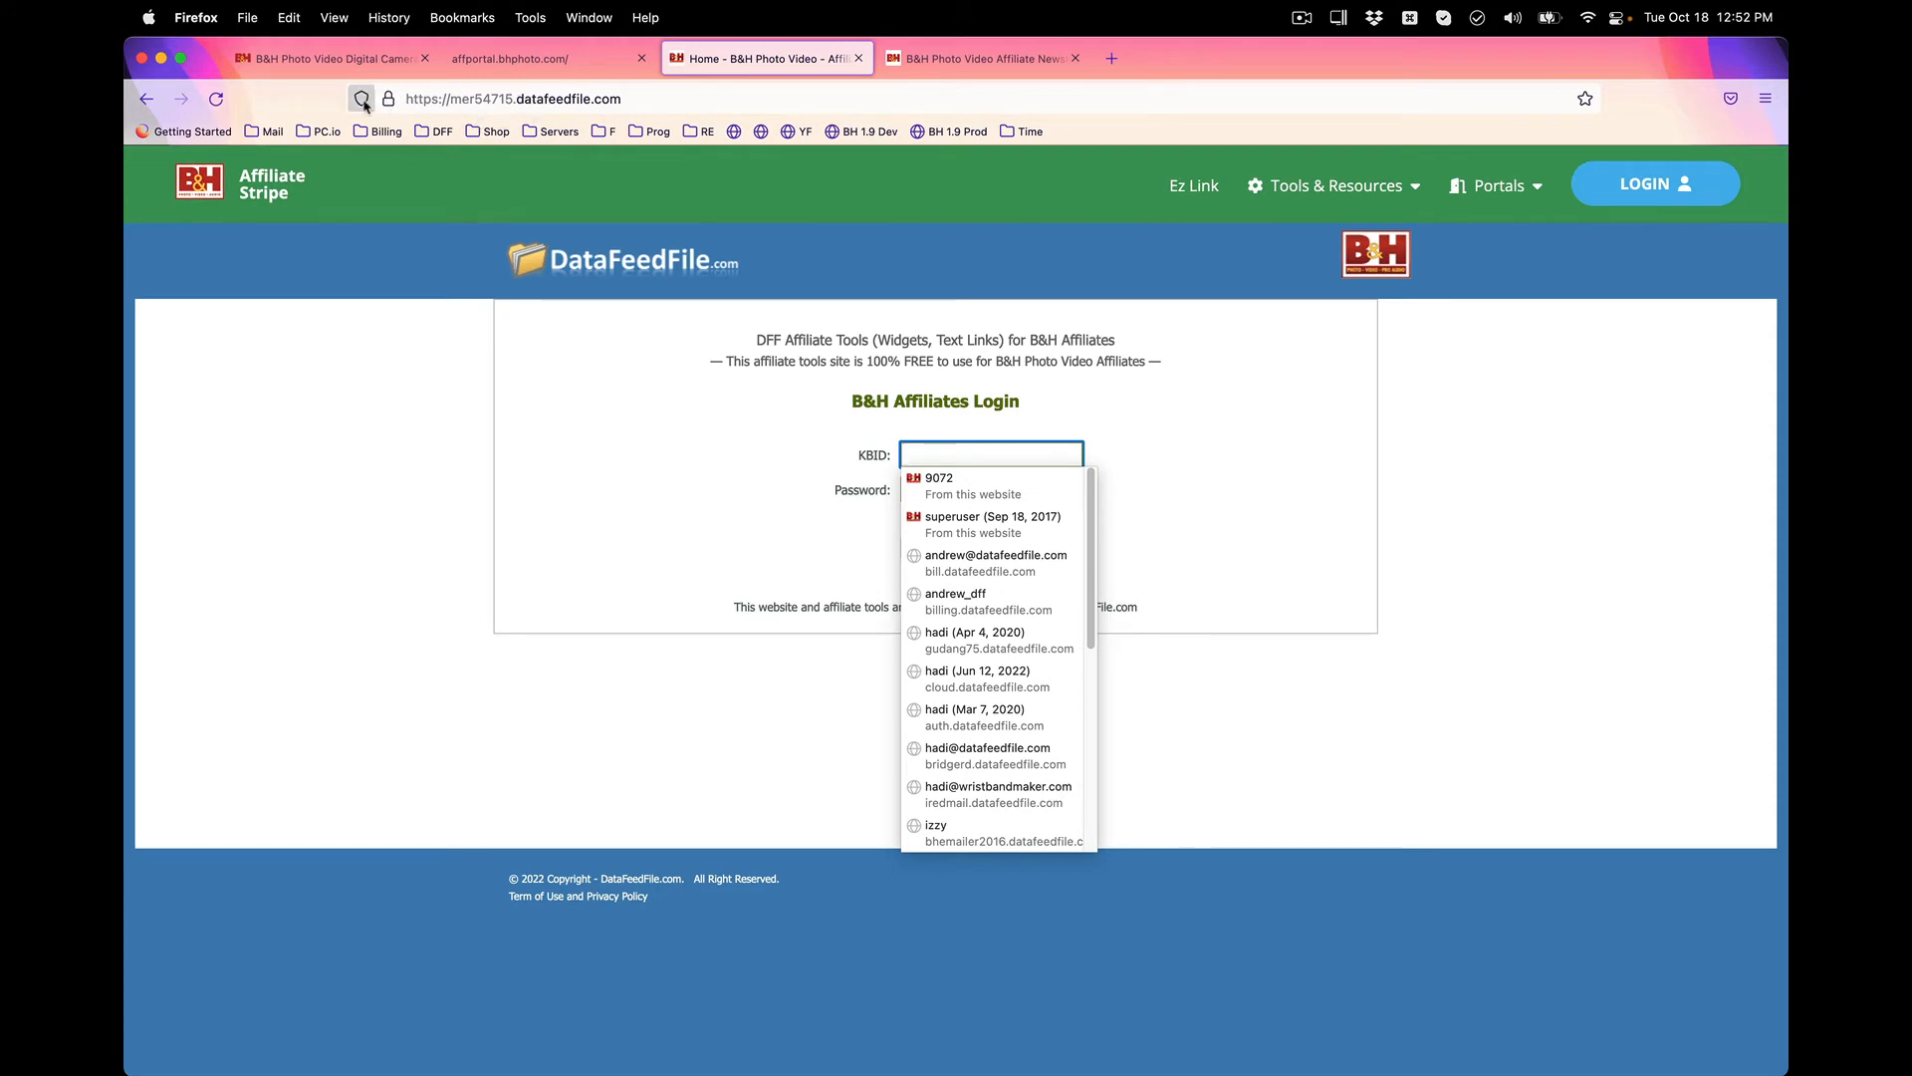
left_click(361, 99)
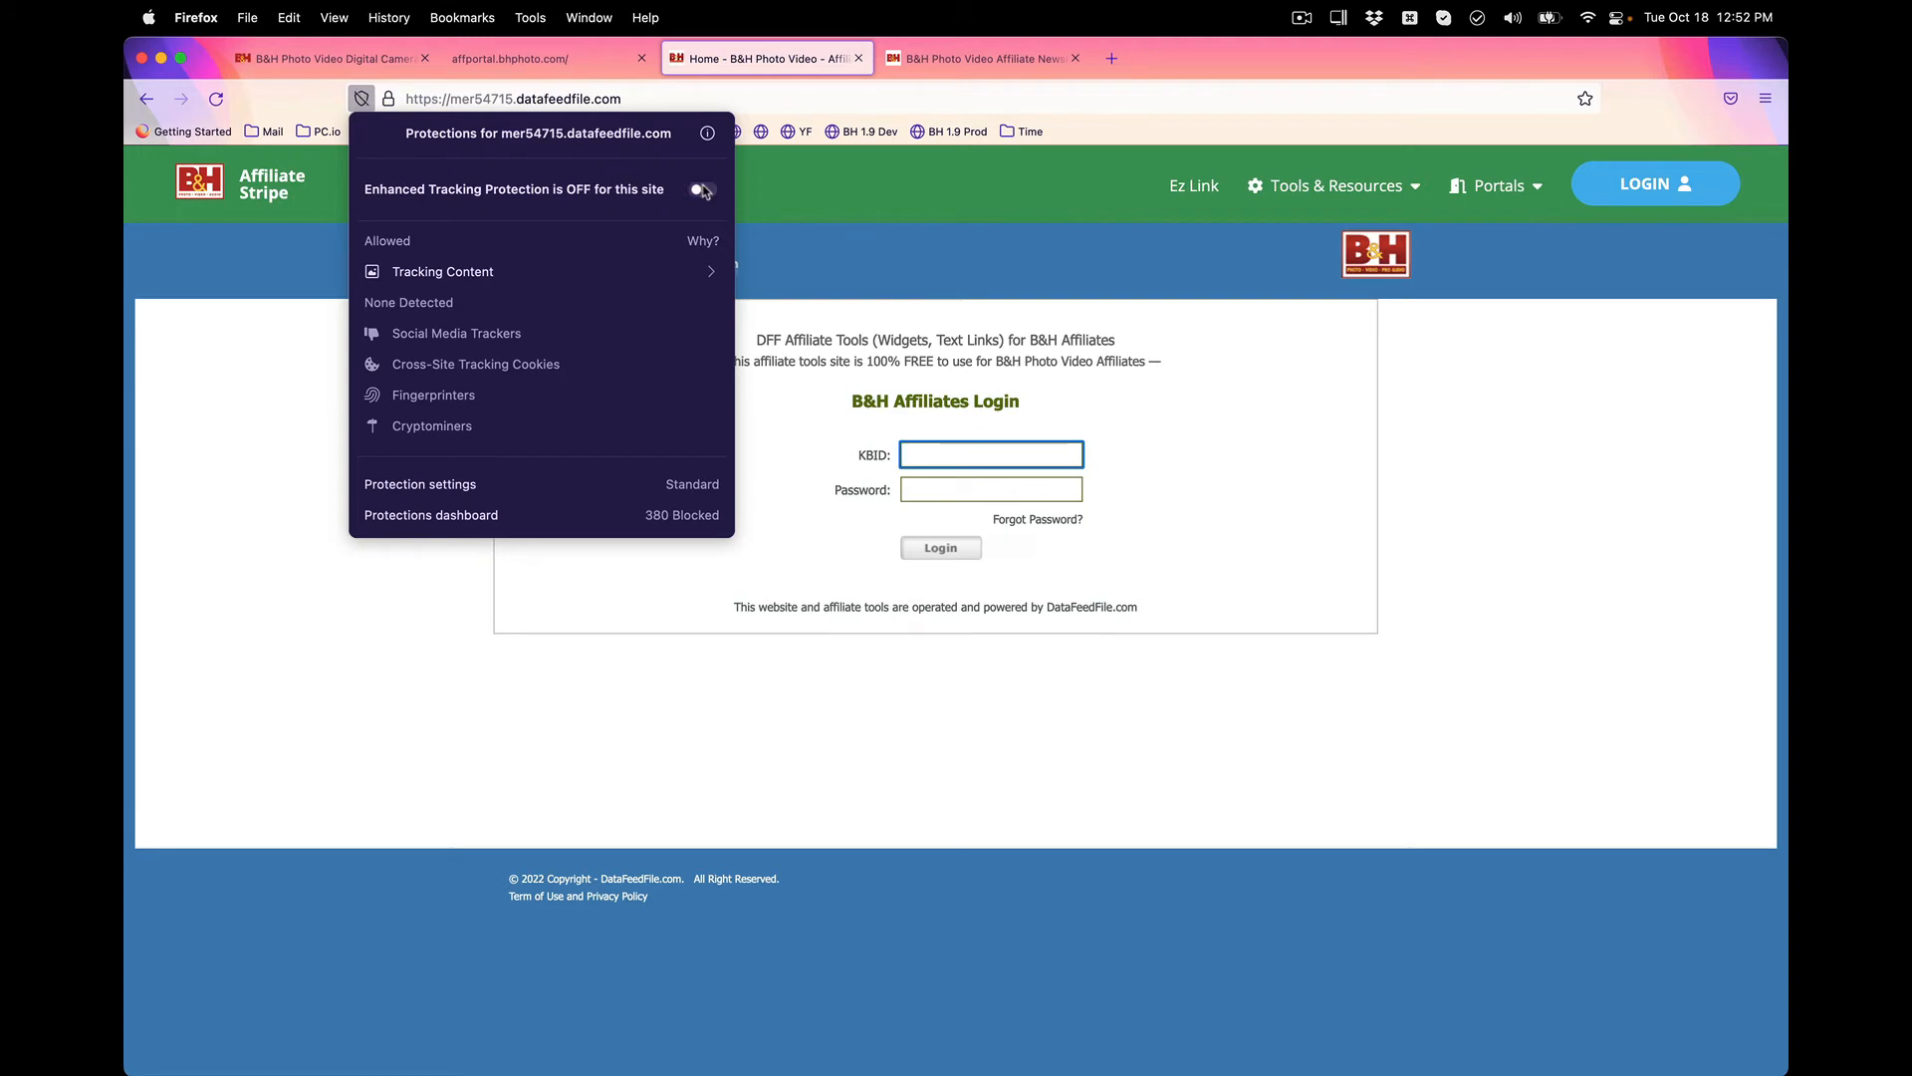
left_click(982, 58)
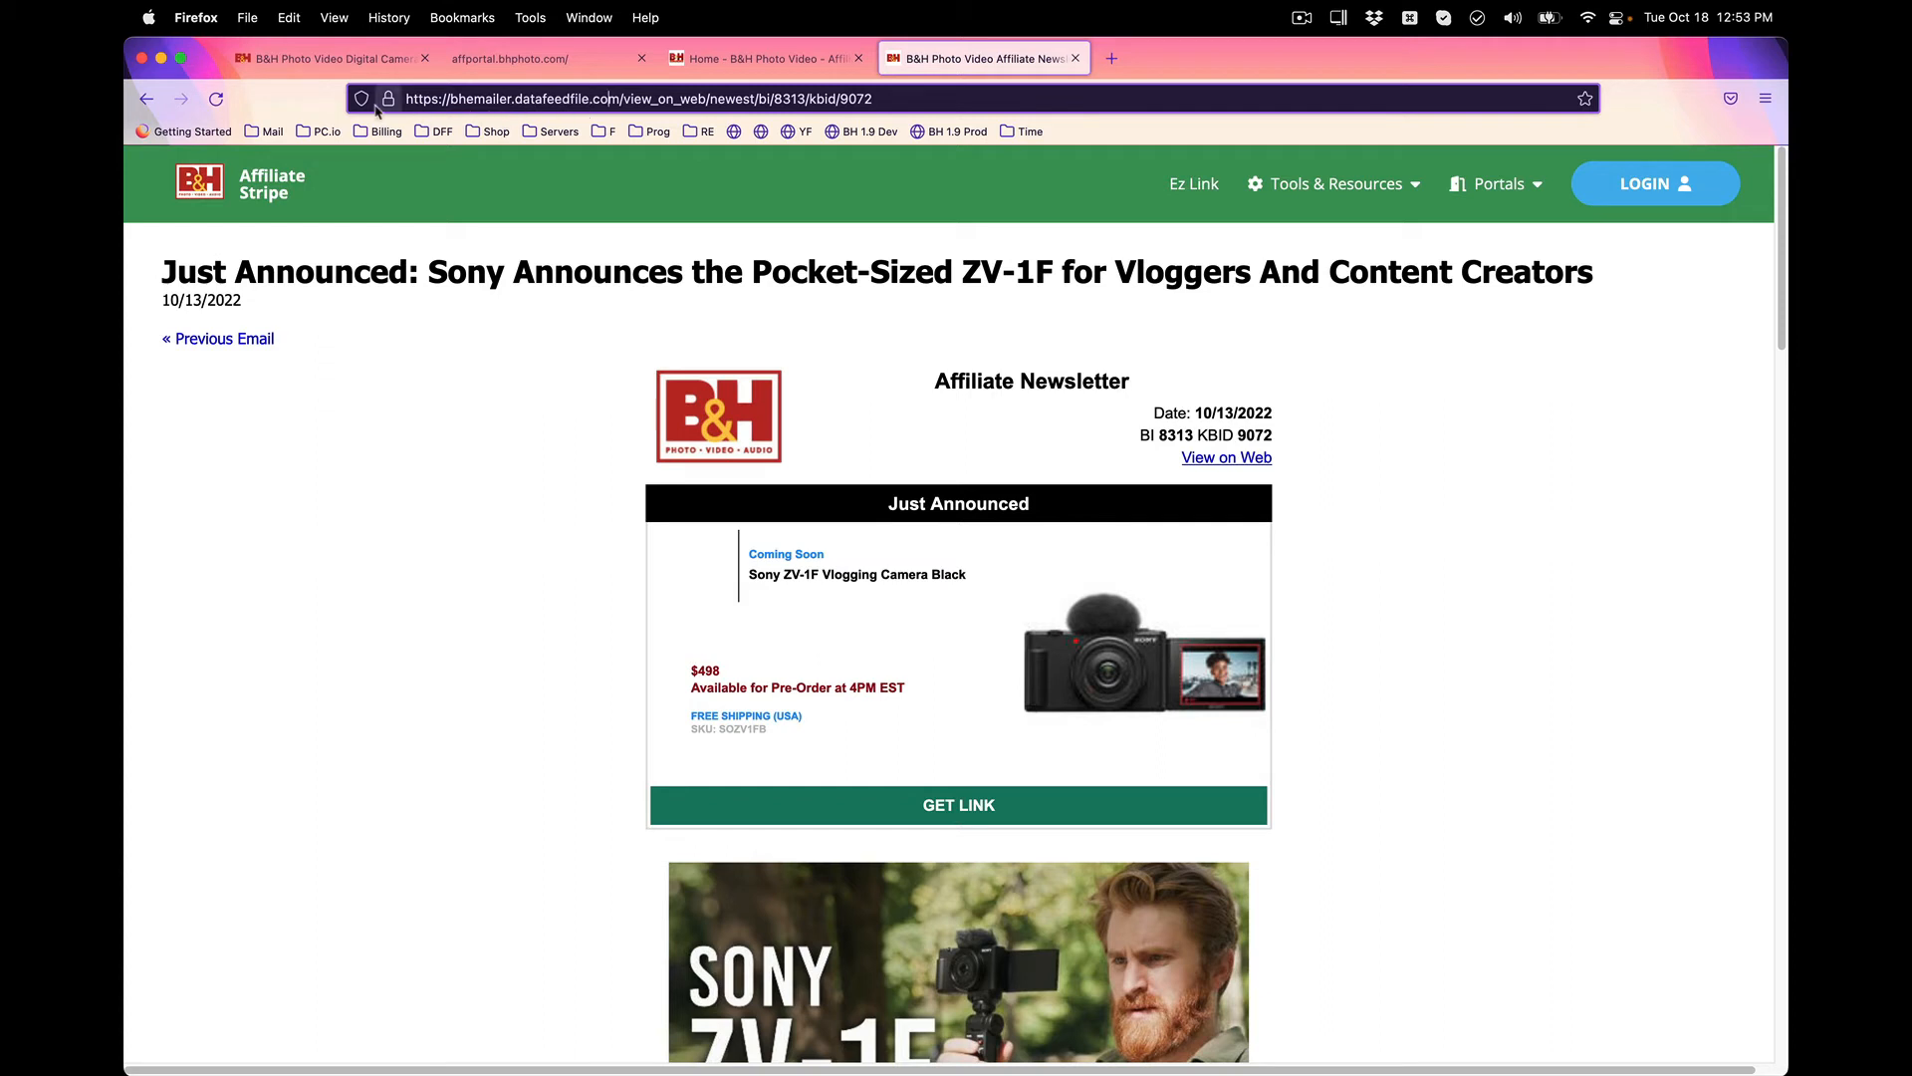
Turn protection off for bhemailer.datafeedfile.com, then bring up the affiliate BI/KBID login prompt.
left_click(361, 100)
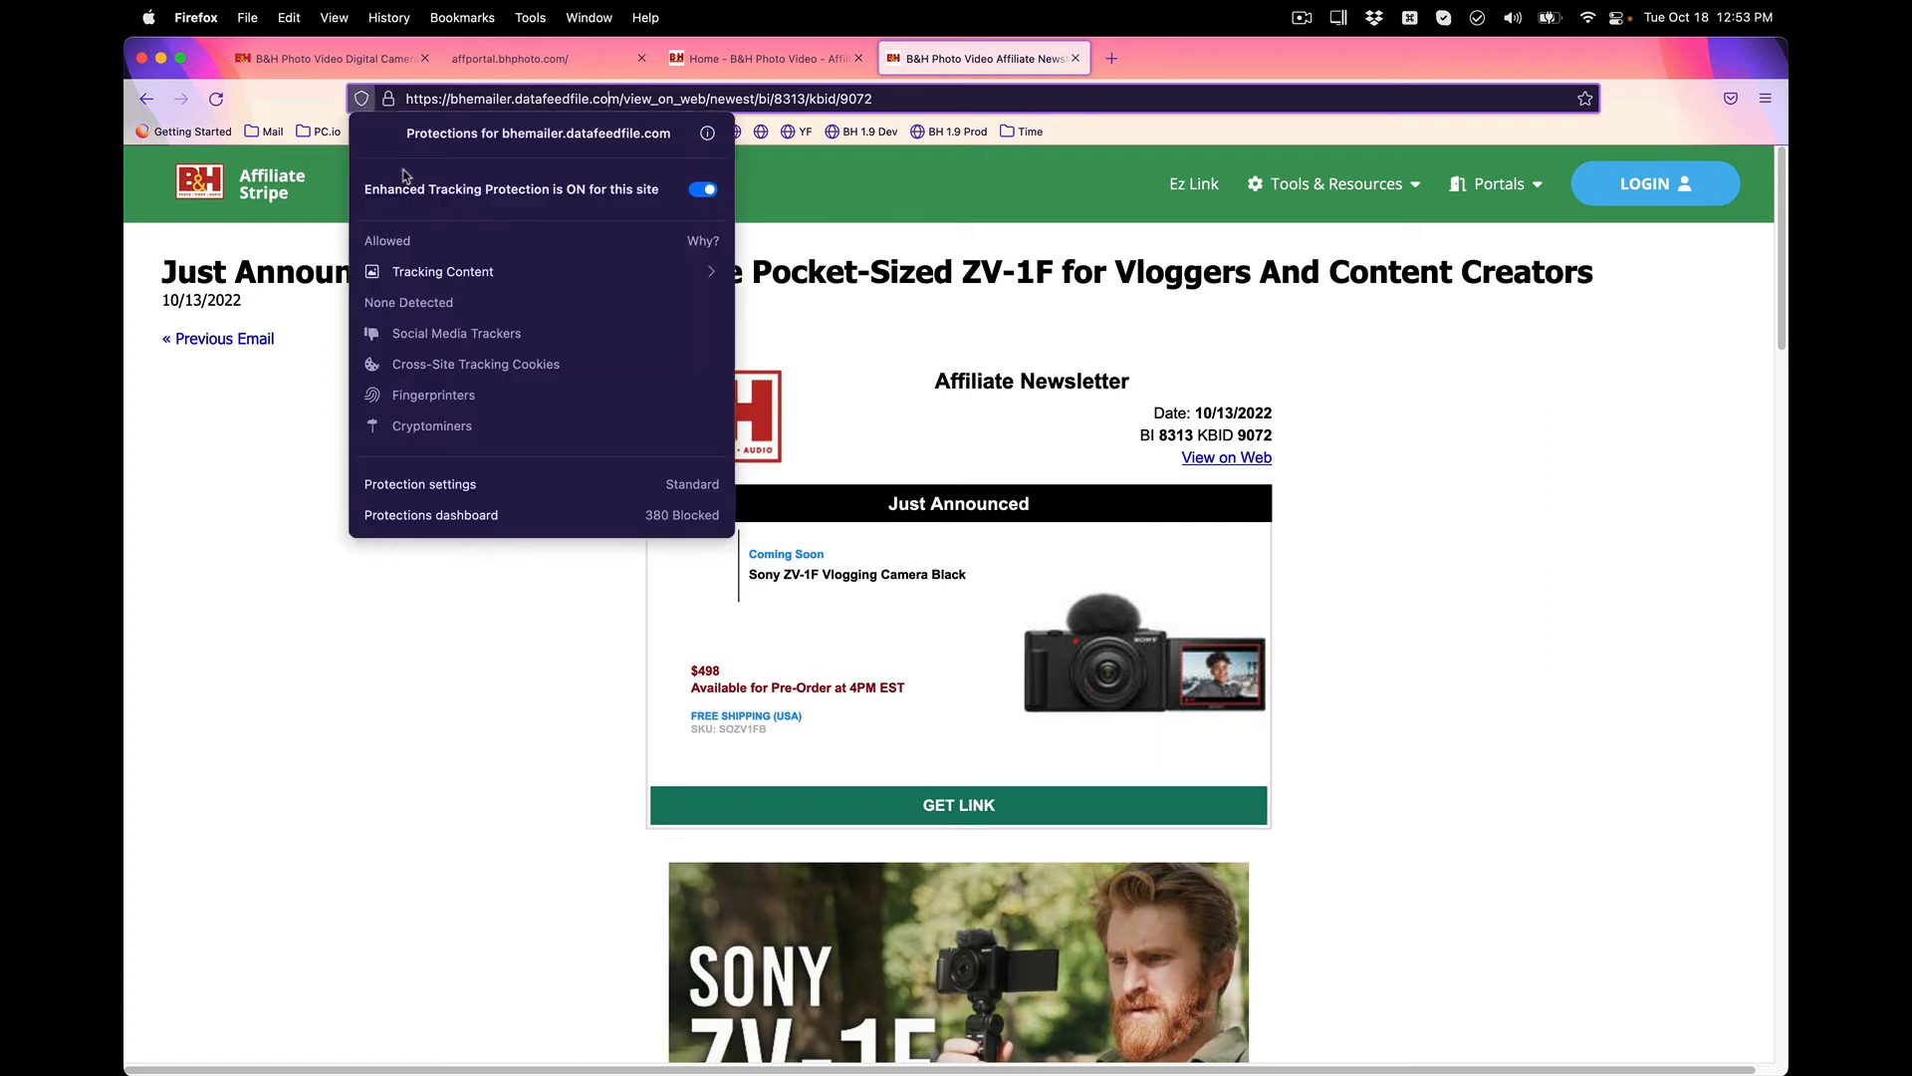
left_click(692, 203)
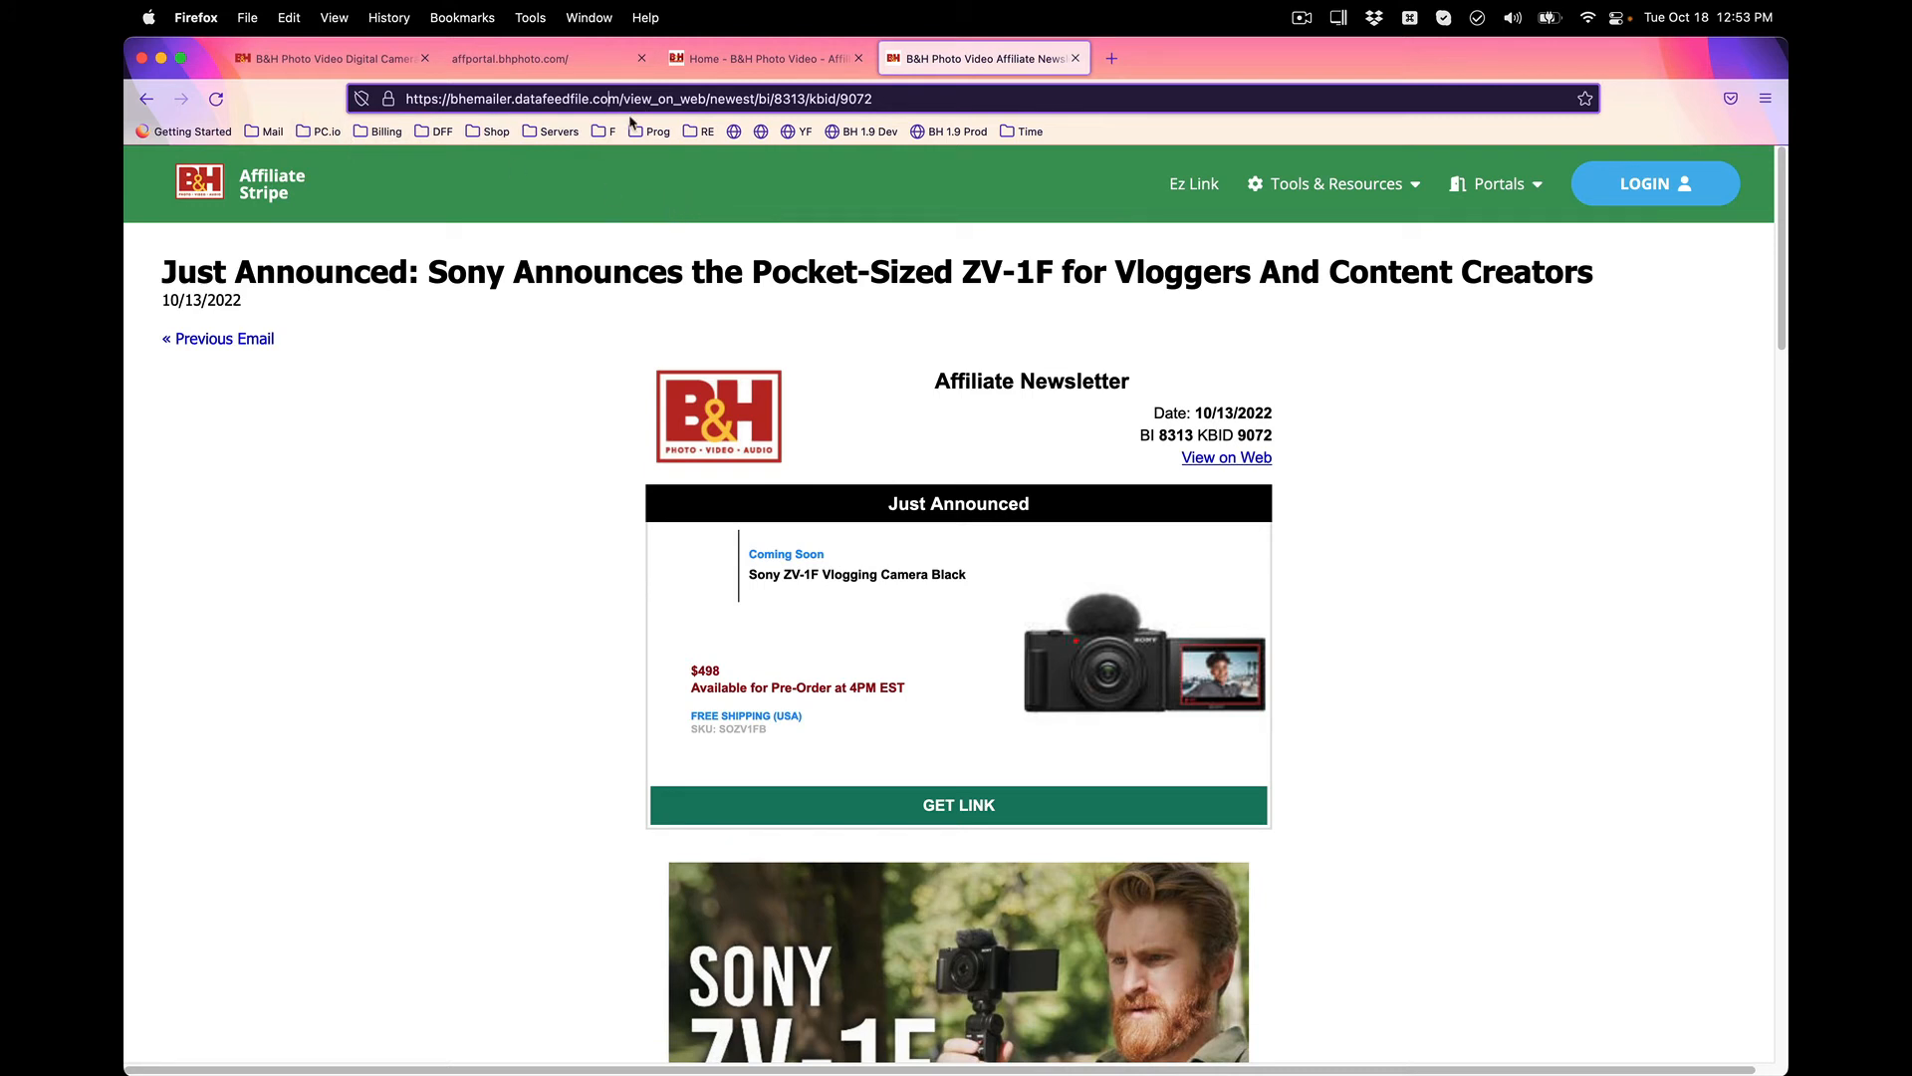
mouse_move(631, 131)
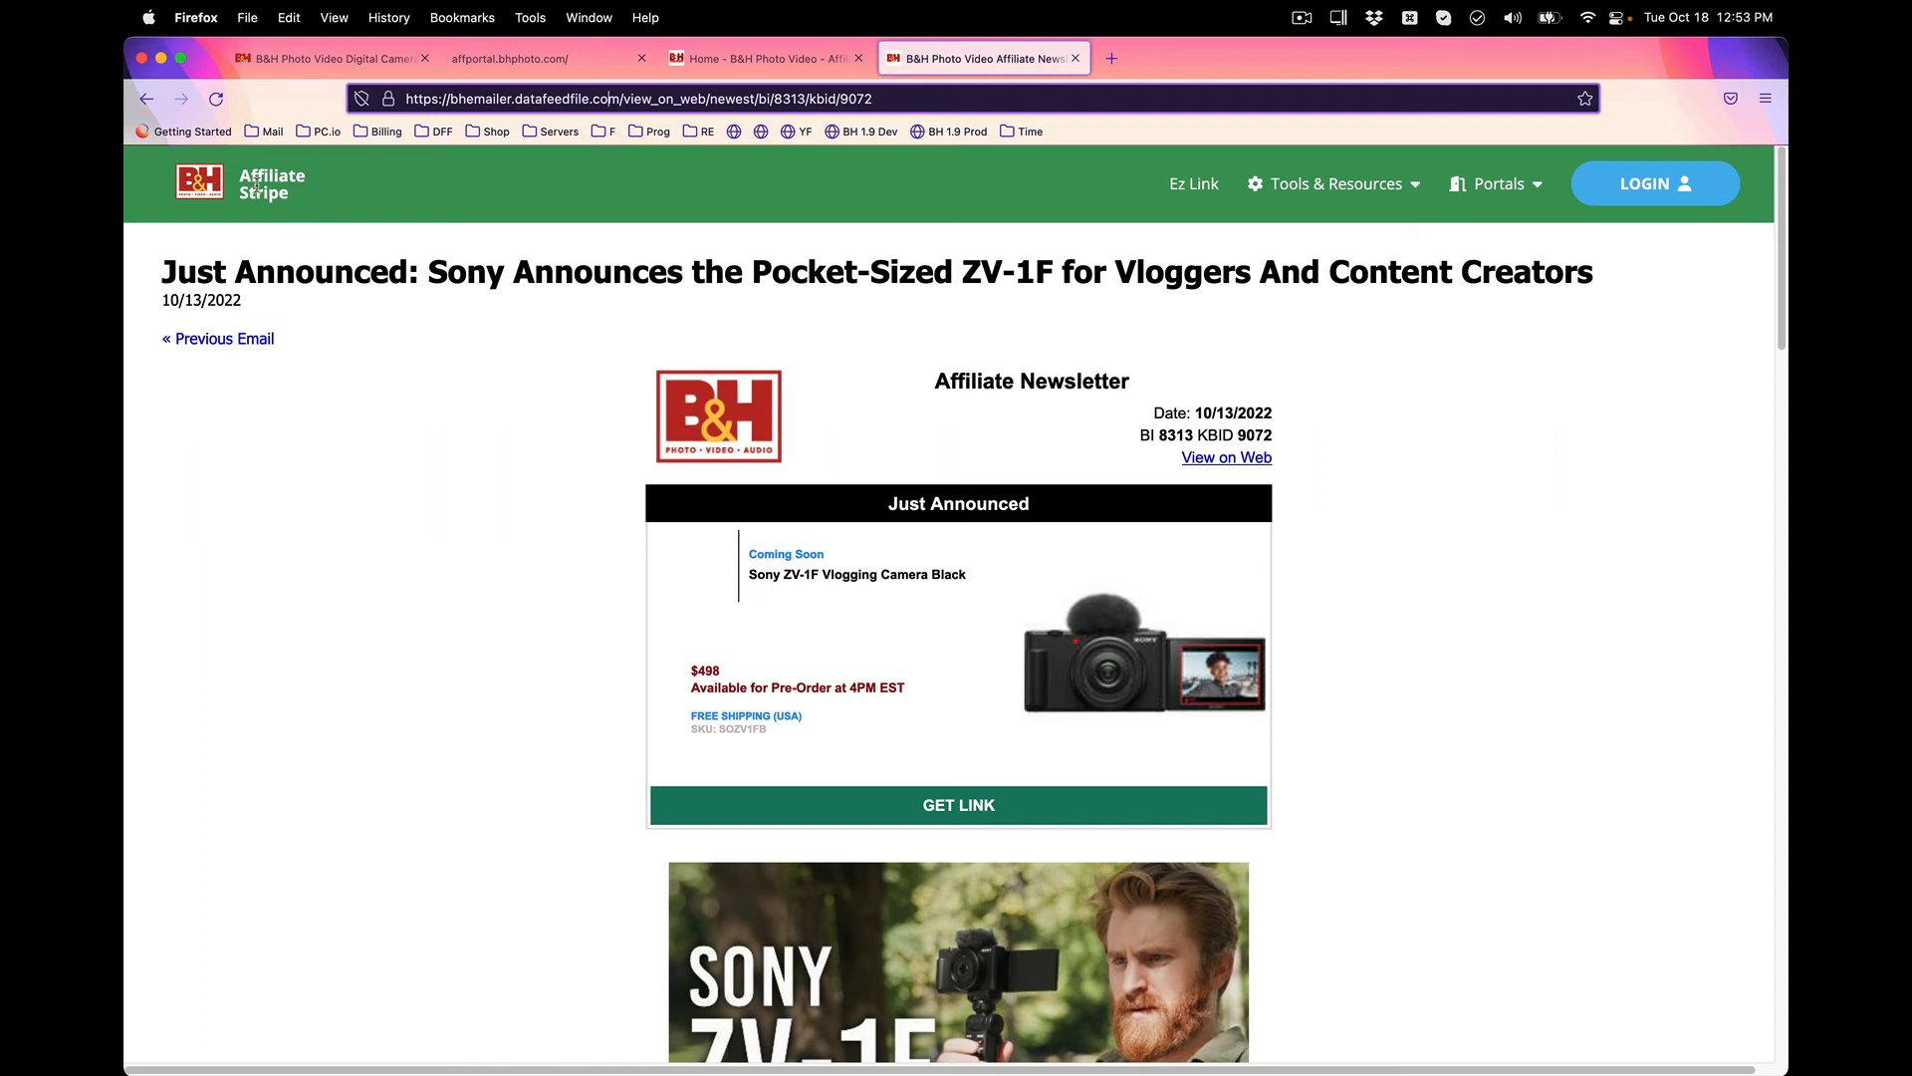
left_click(1653, 183)
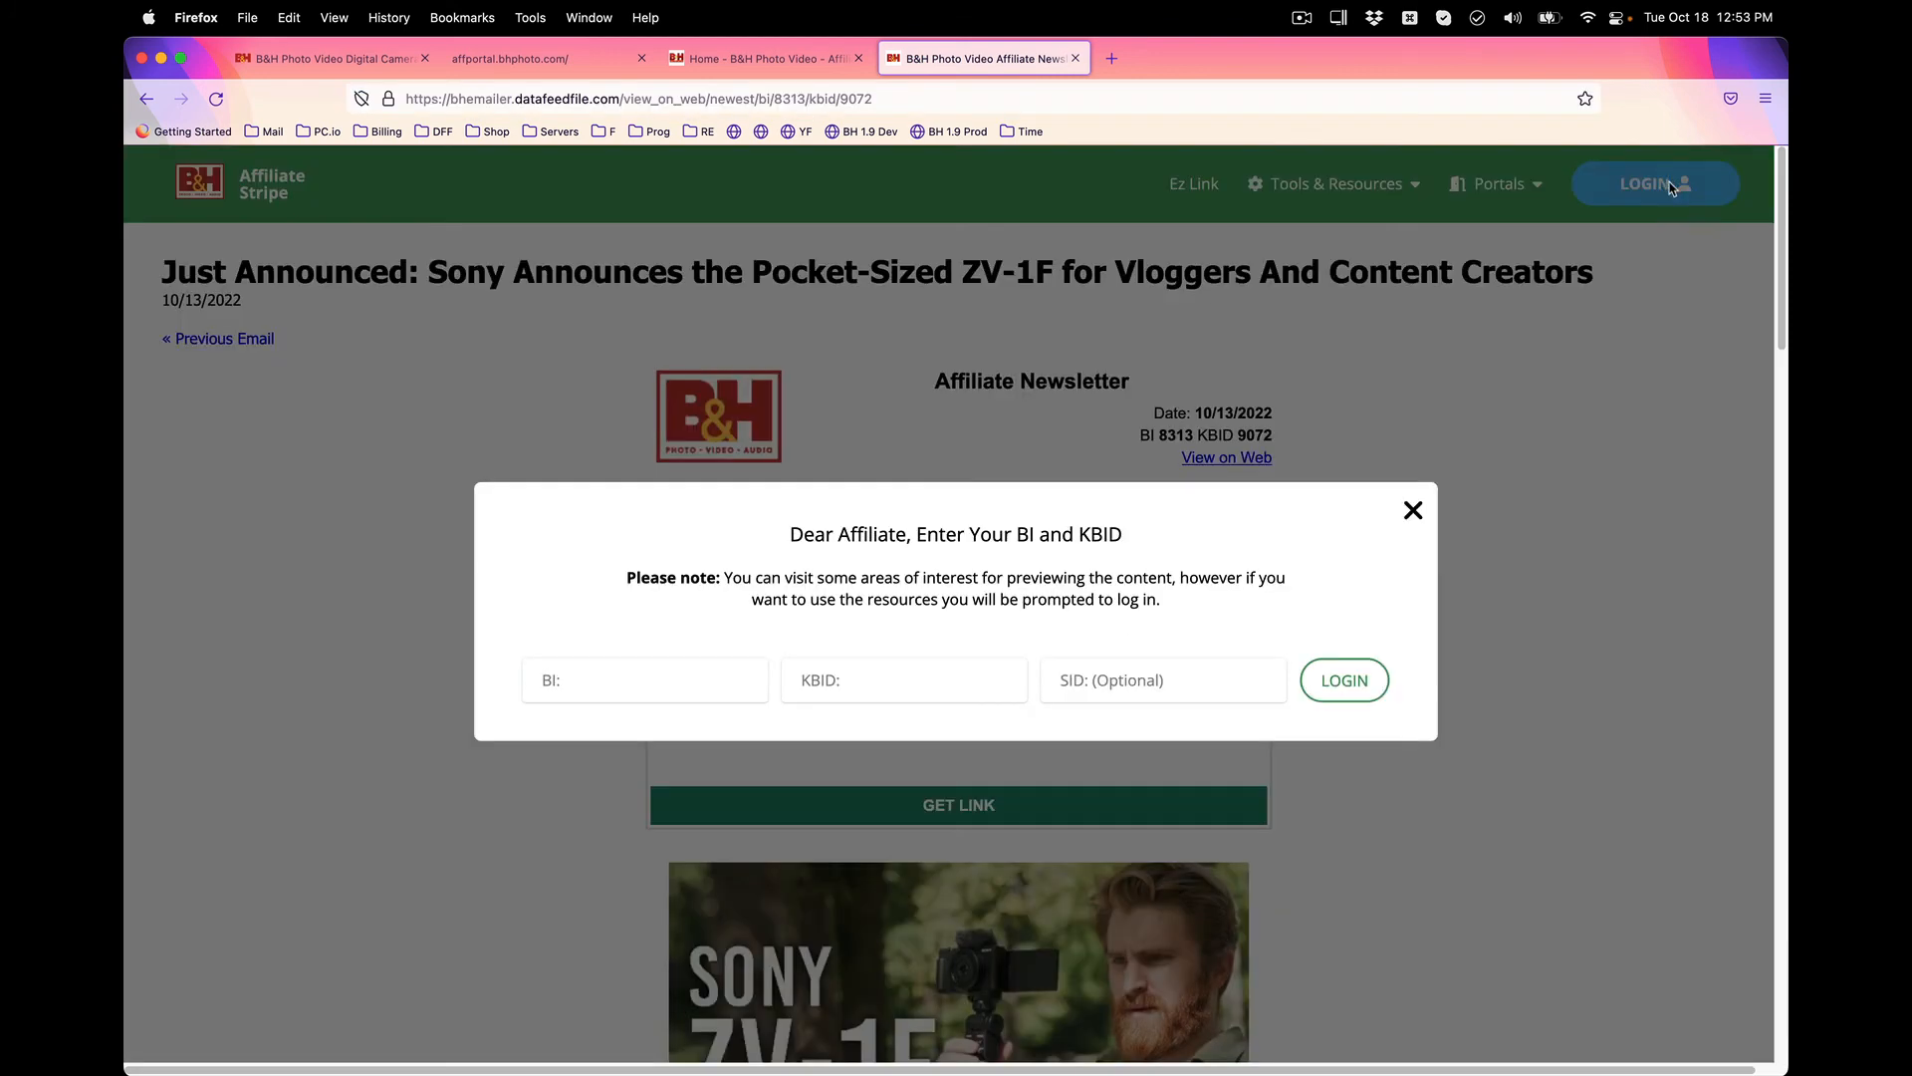